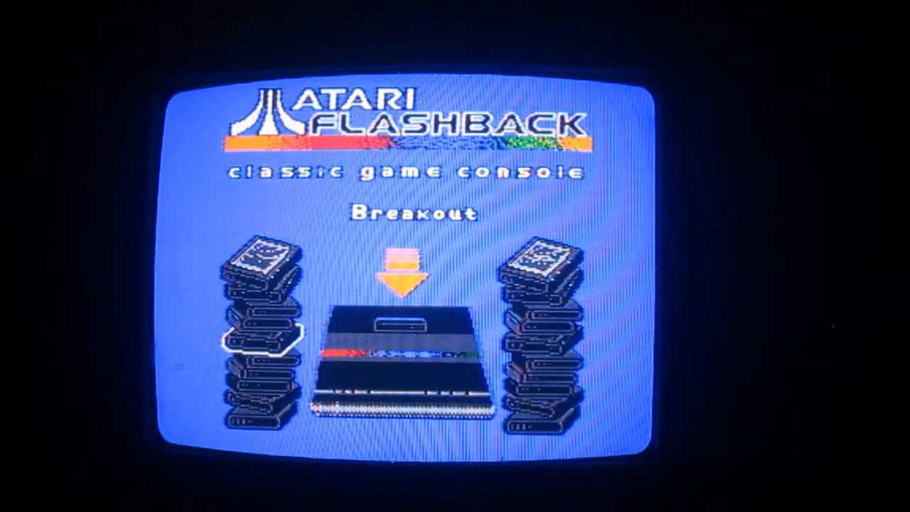
pyautogui.press('right')
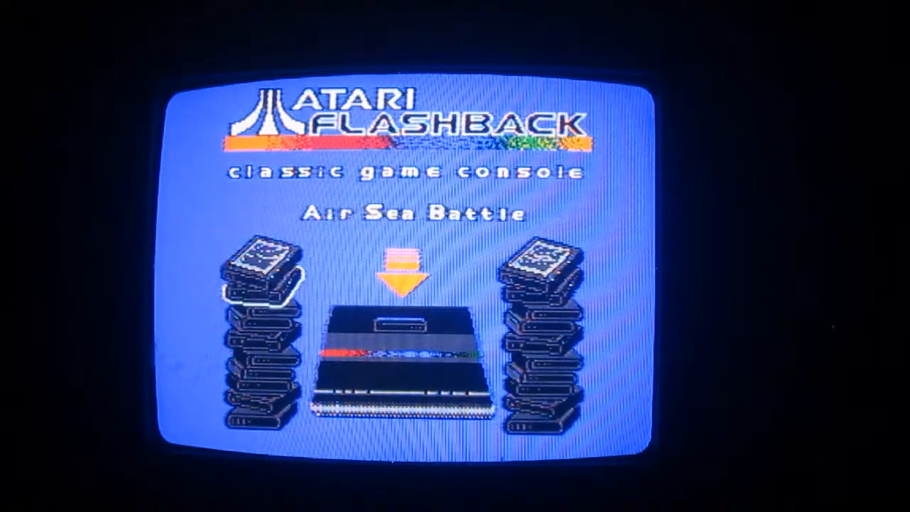